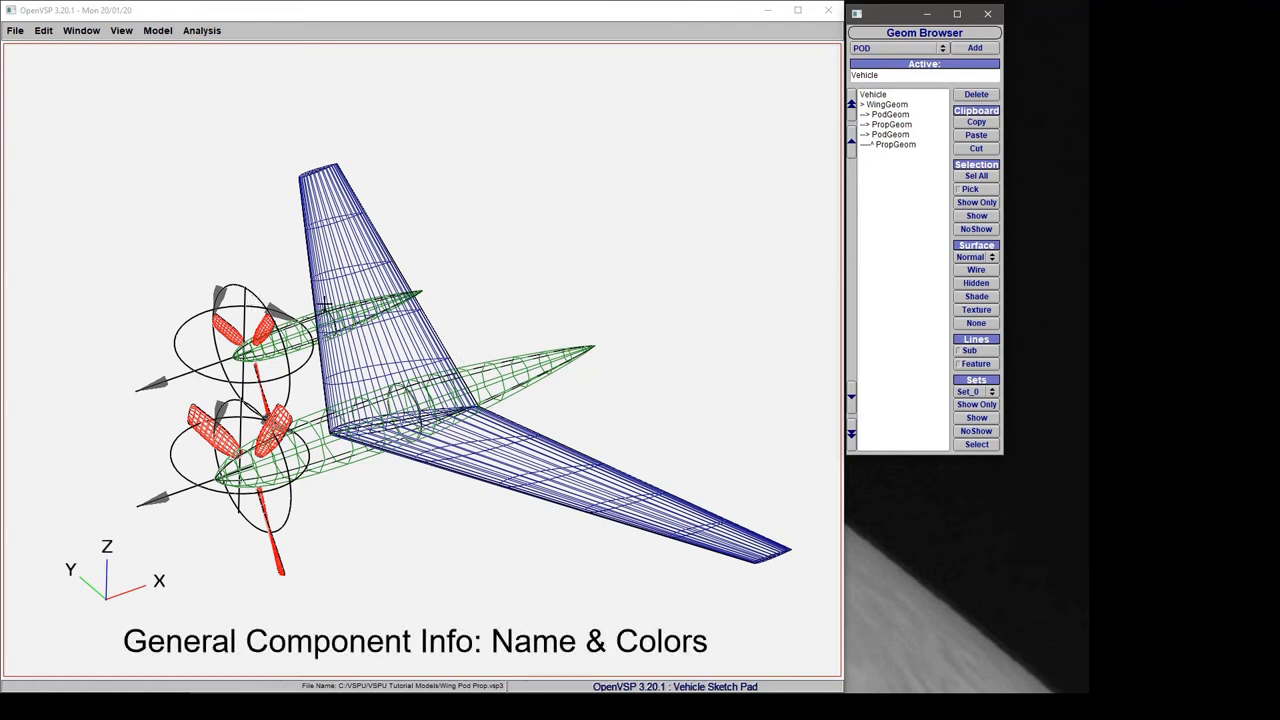
mouse_move(765, 220)
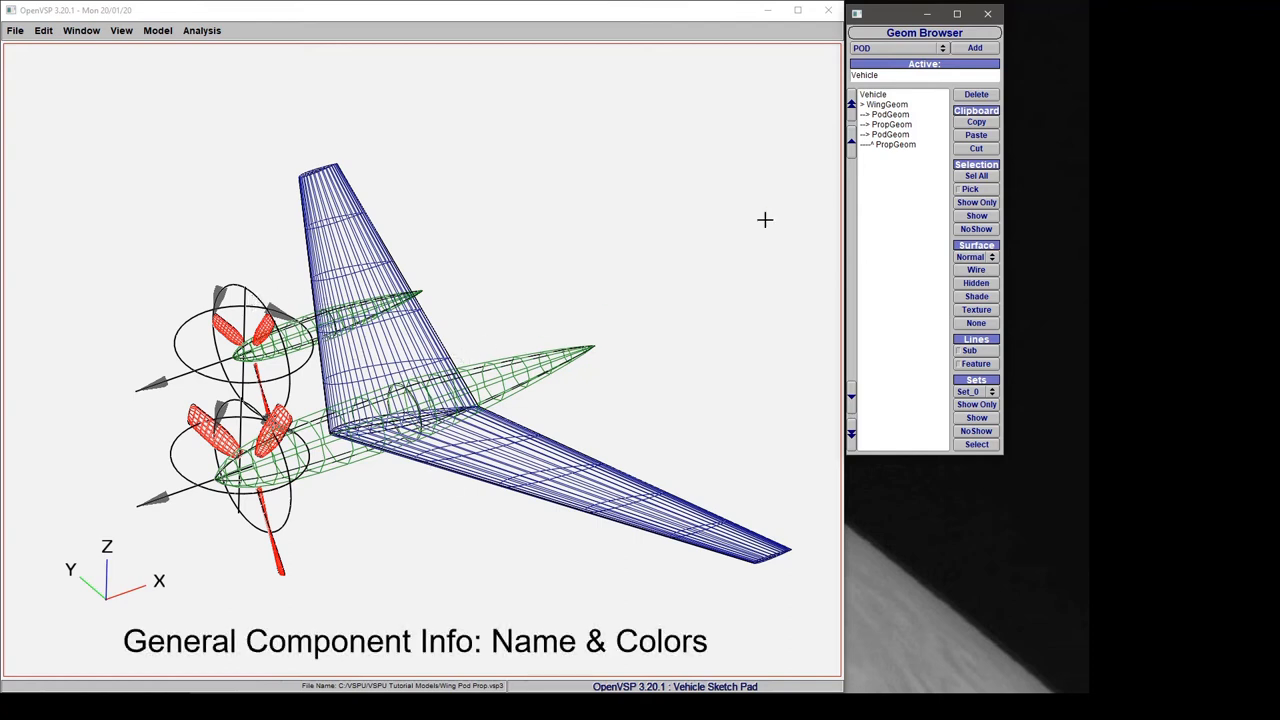
Step: Select the first PodGeom entry in the Geom Browser
left_click(888, 114)
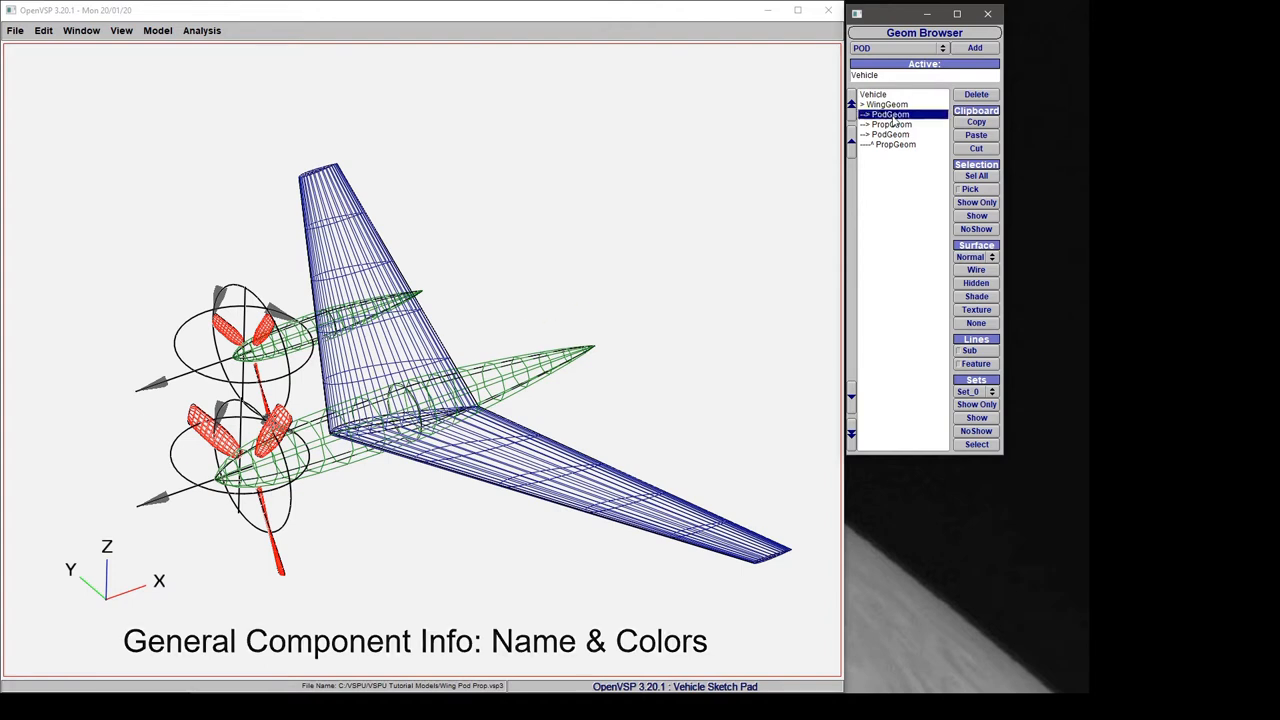
Step: Open the PodGeom settings and rename the pod to Pod3
double_click(888, 114)
type("Pod2")
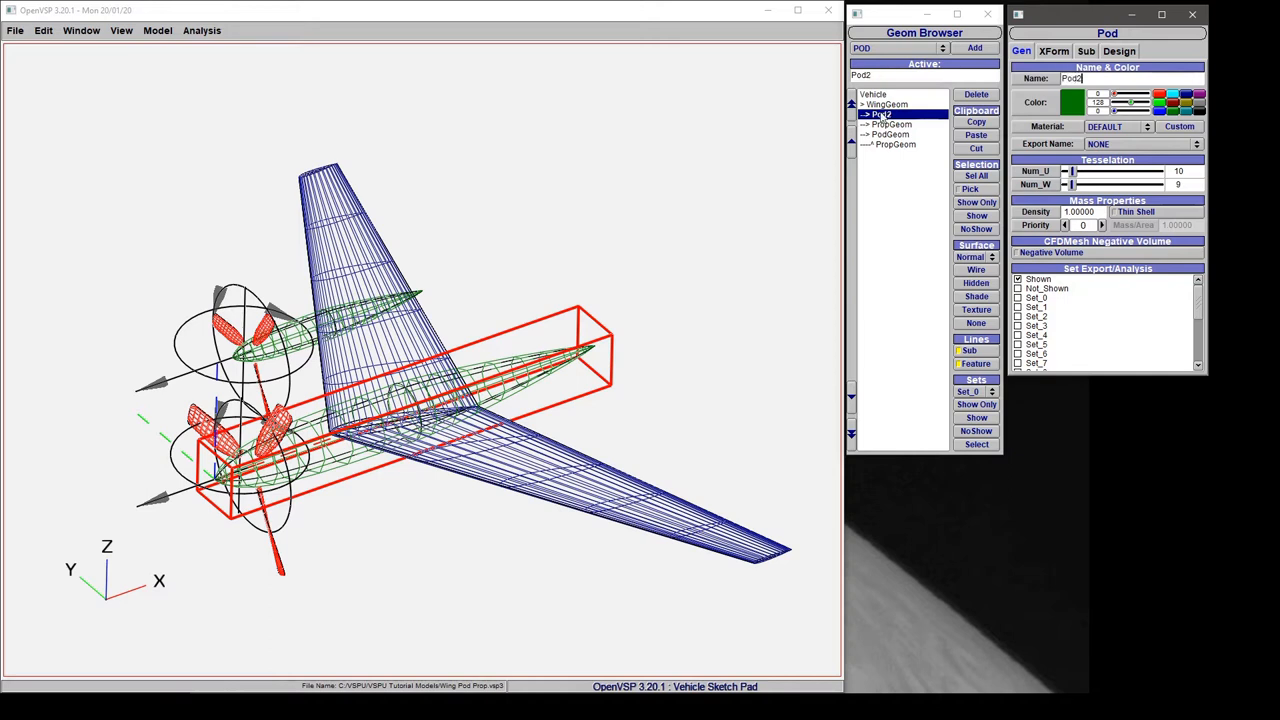
mouse_move(925, 67)
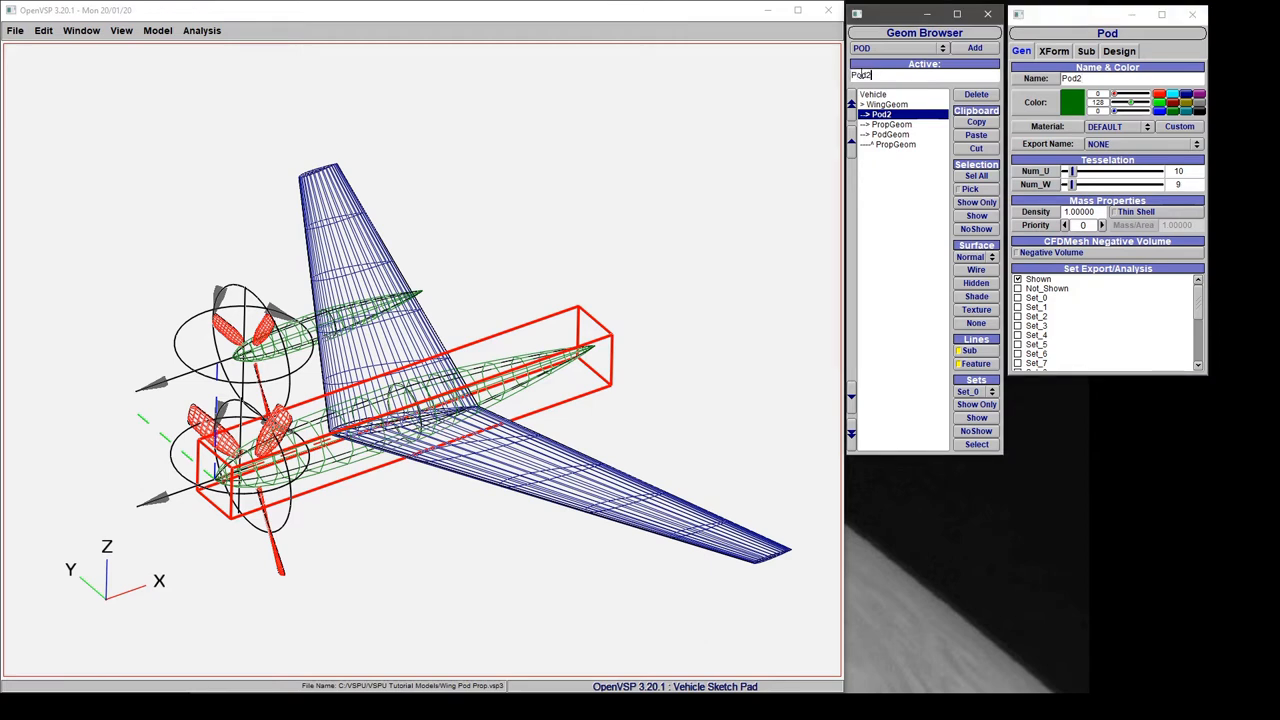
type("3")
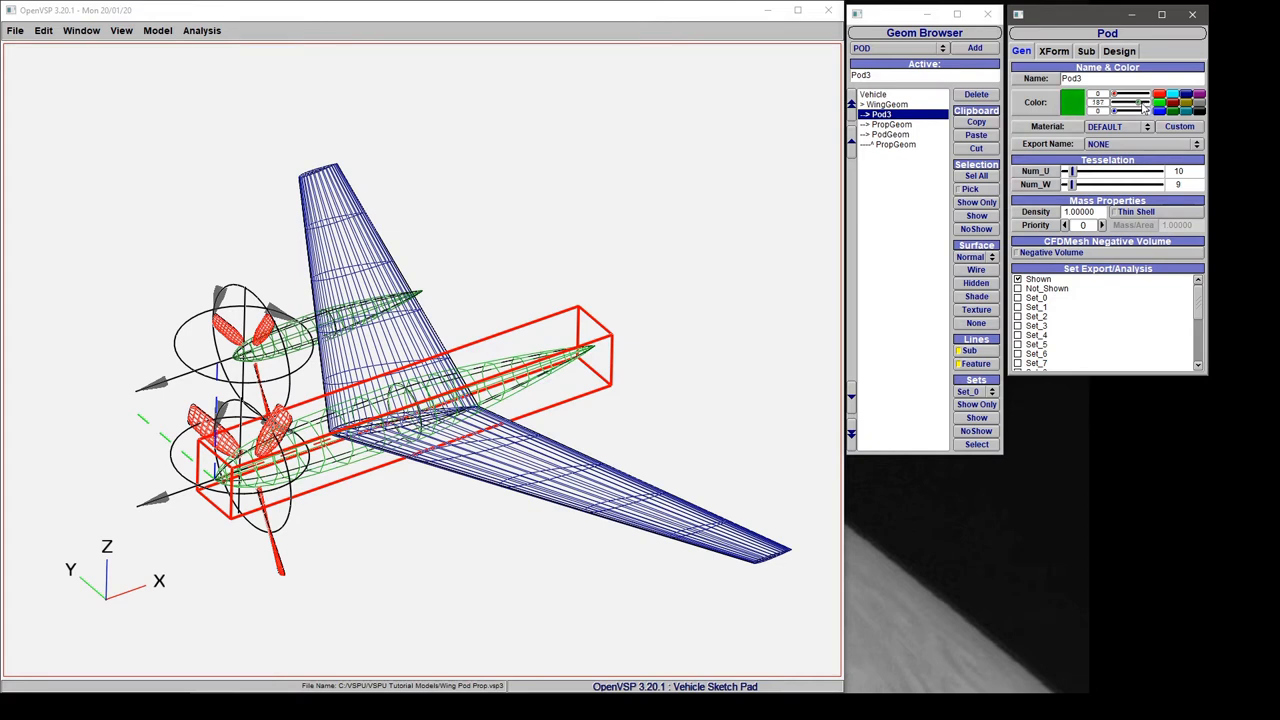
mouse_move(301, 396)
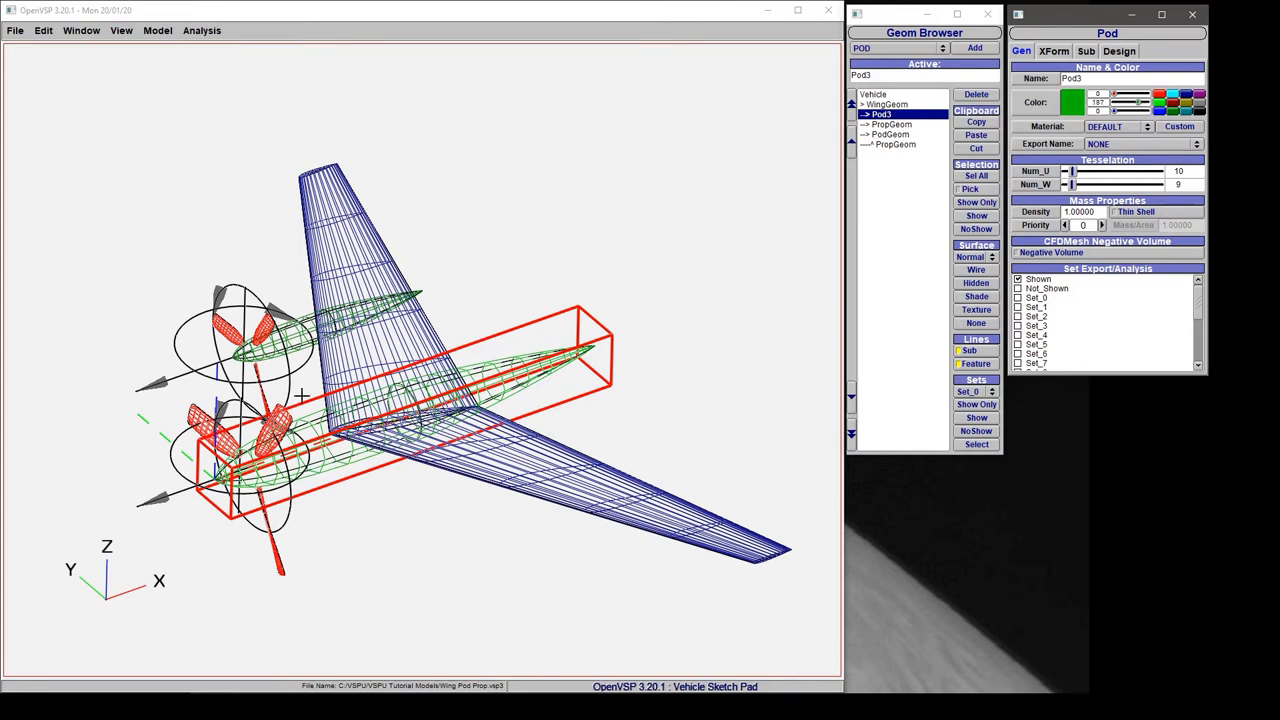
mouse_move(918, 290)
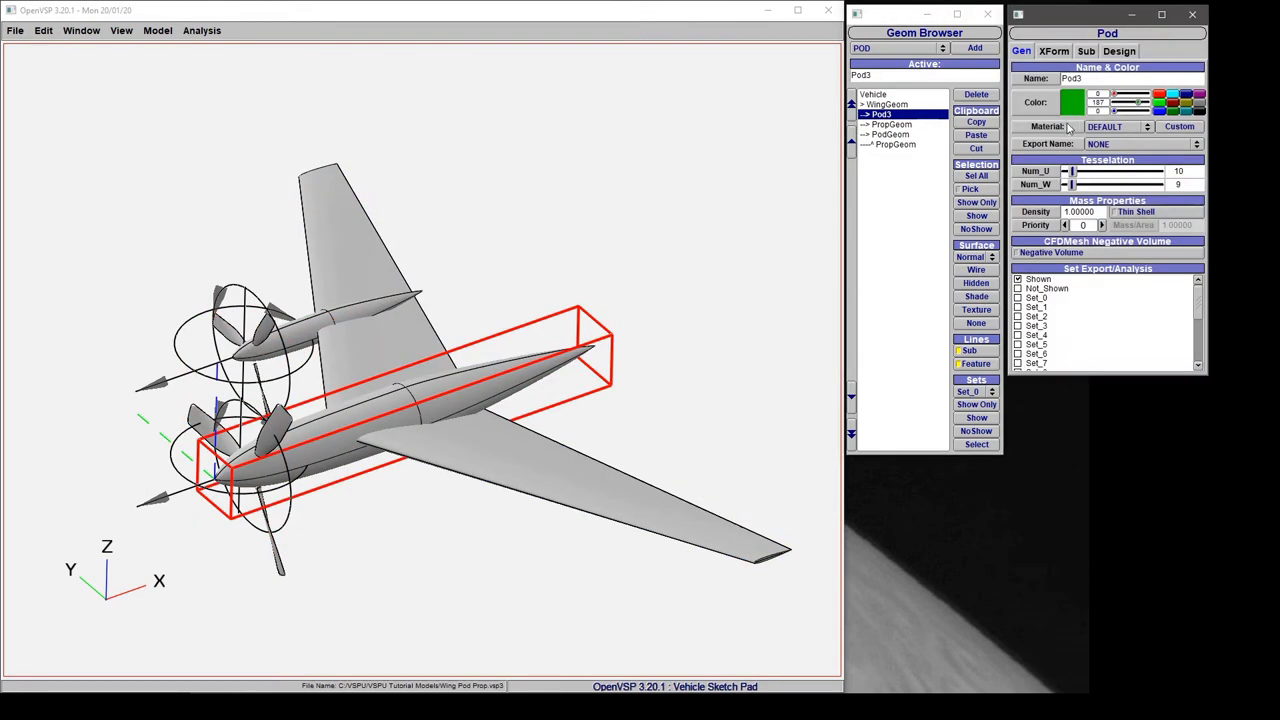
Step: Try Obsidian, Green Rubber and glass materials on Pod3, settling on Glass Golden
left_click(1115, 126)
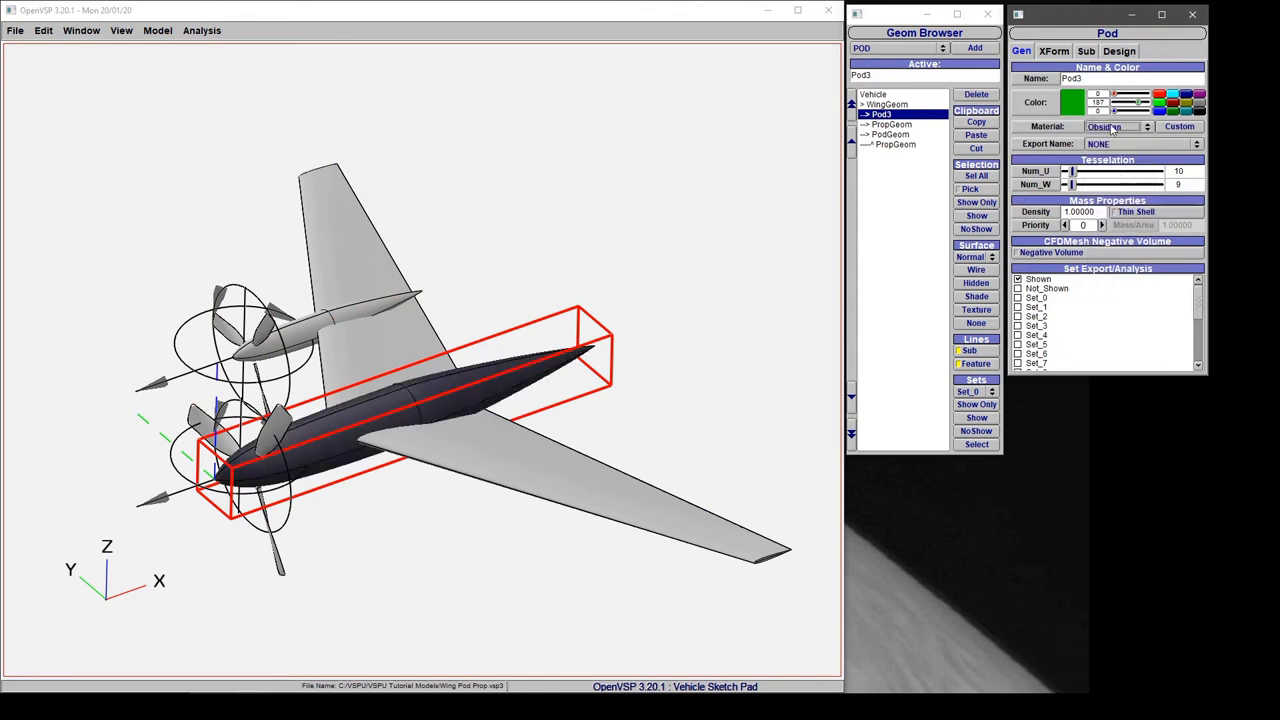
left_click(1115, 126)
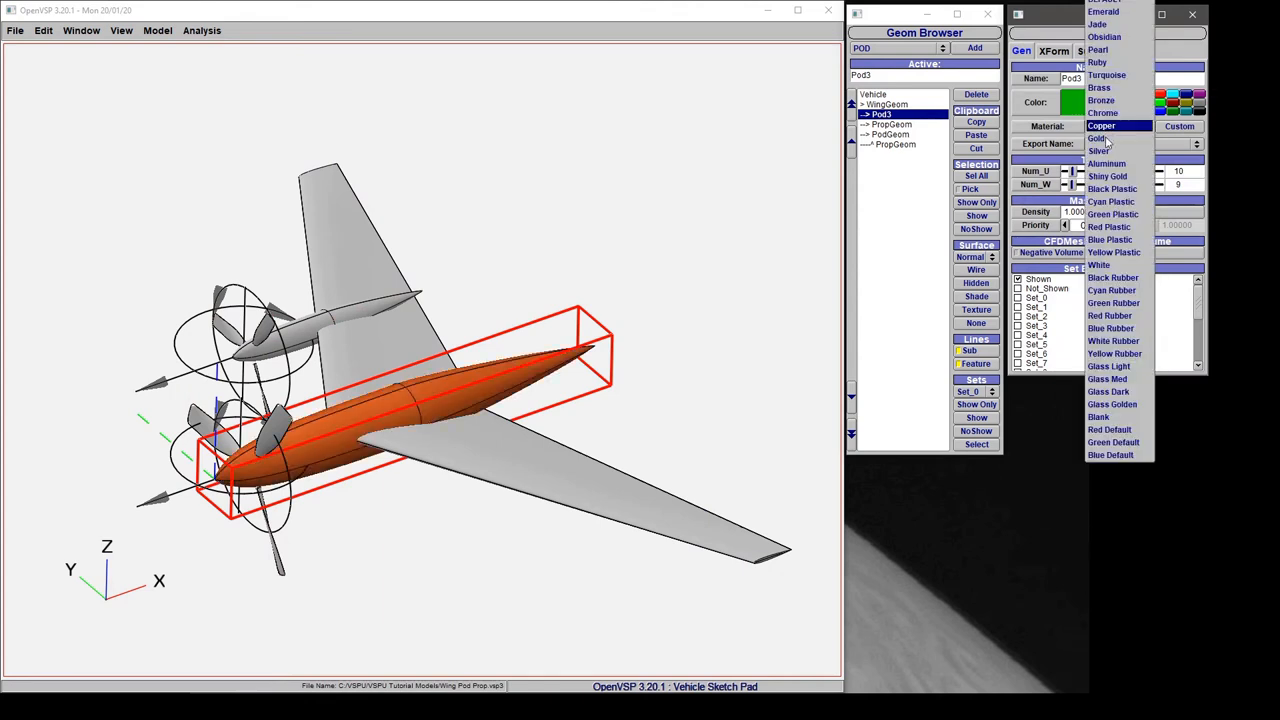
left_click(1113, 302)
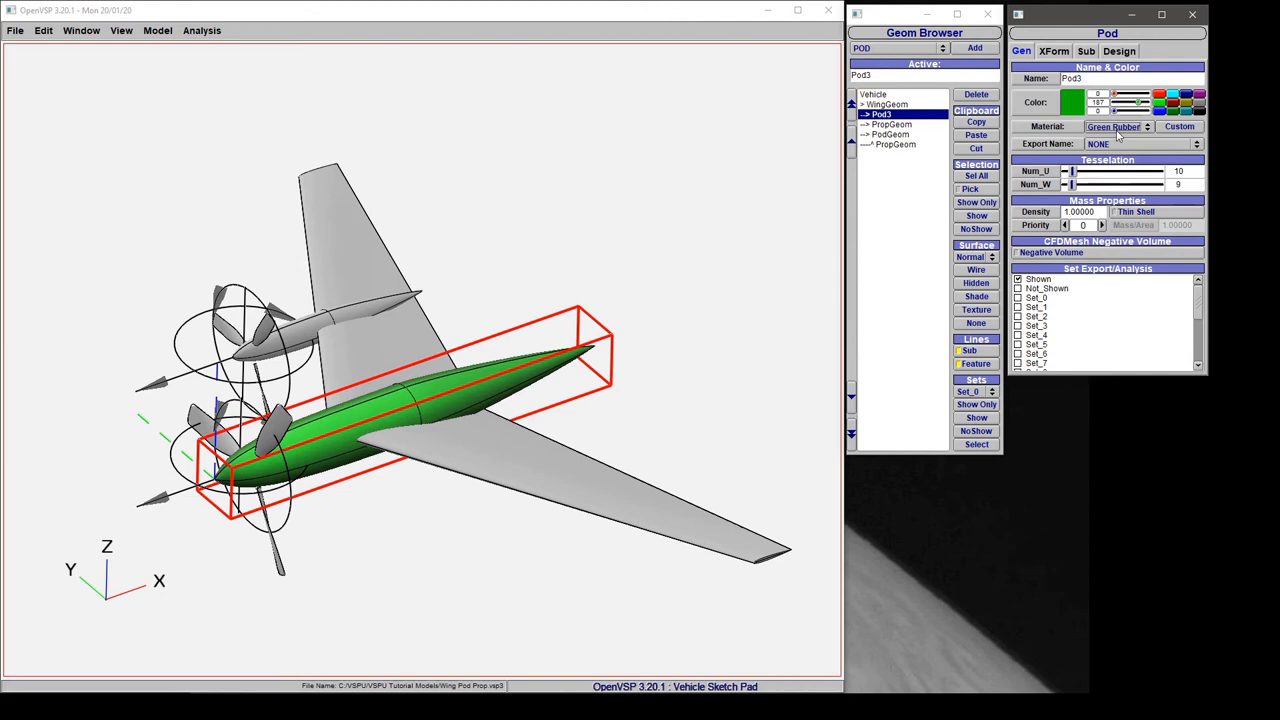
left_click(1114, 126)
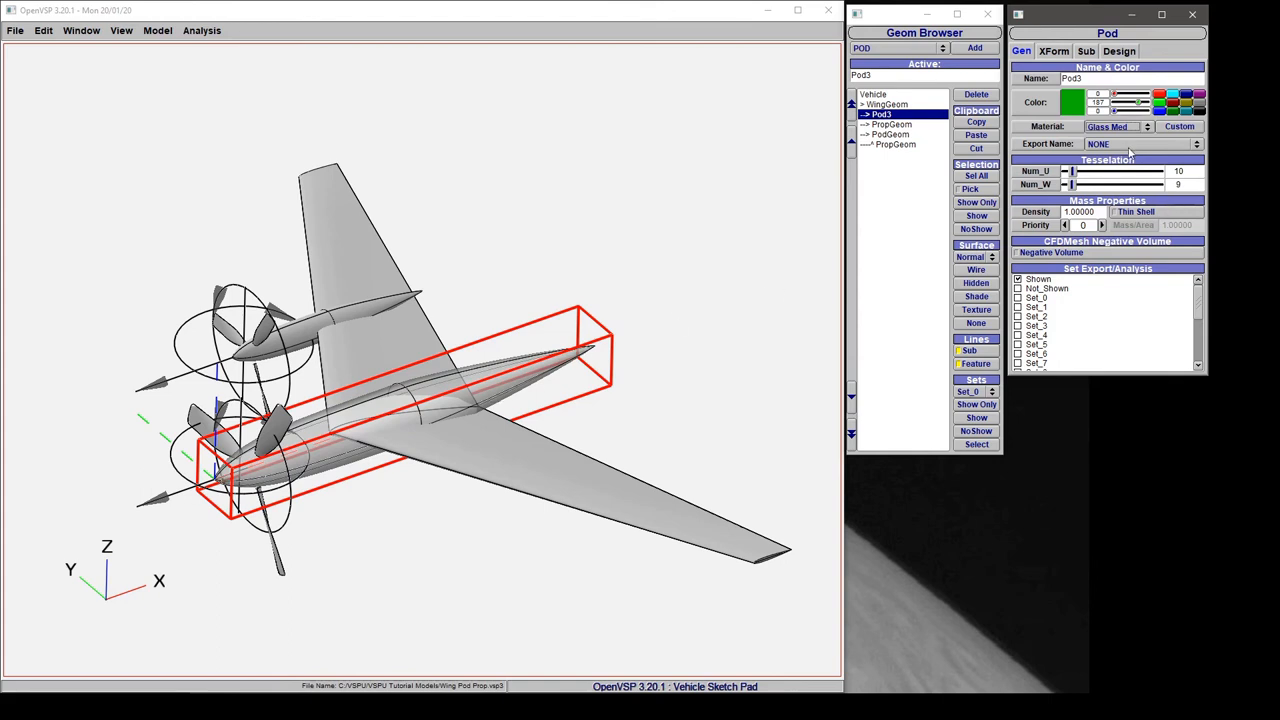
left_click(1113, 126)
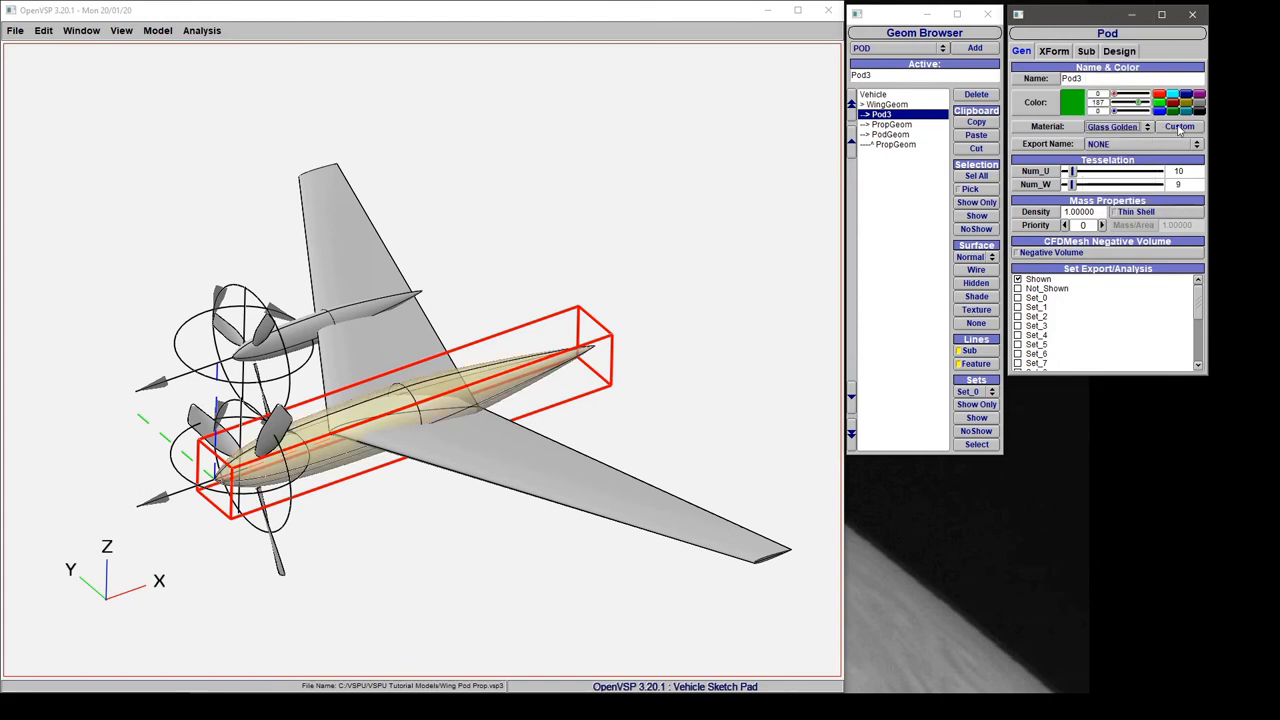
Step: Open the pod's Custom material editor, cancel without changes, and reopen the material list
left_click(1180, 126)
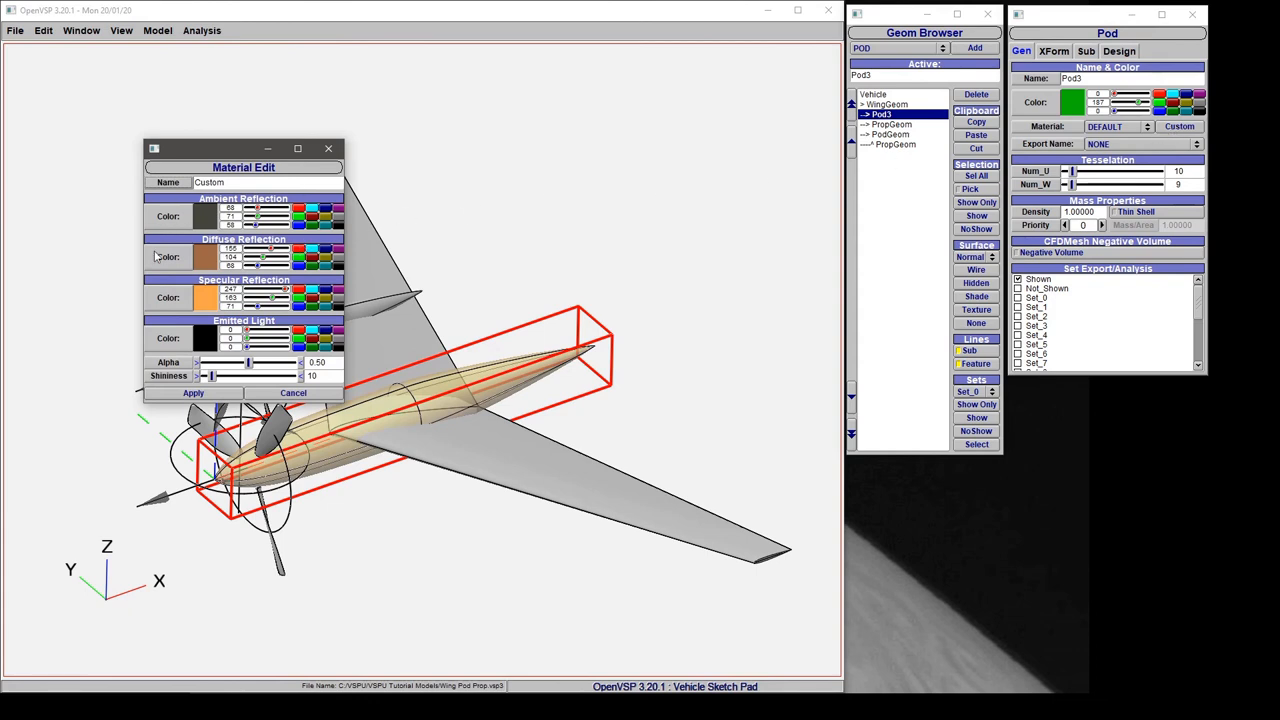
mouse_move(275, 271)
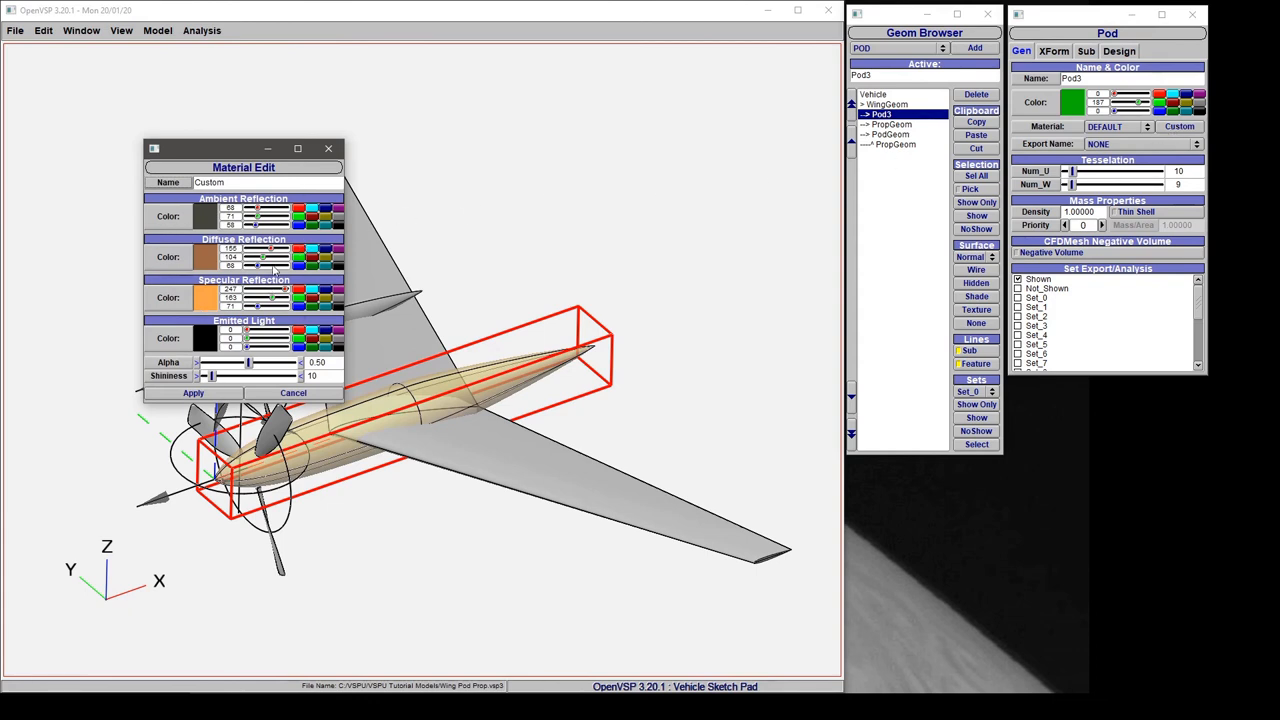
mouse_move(180, 214)
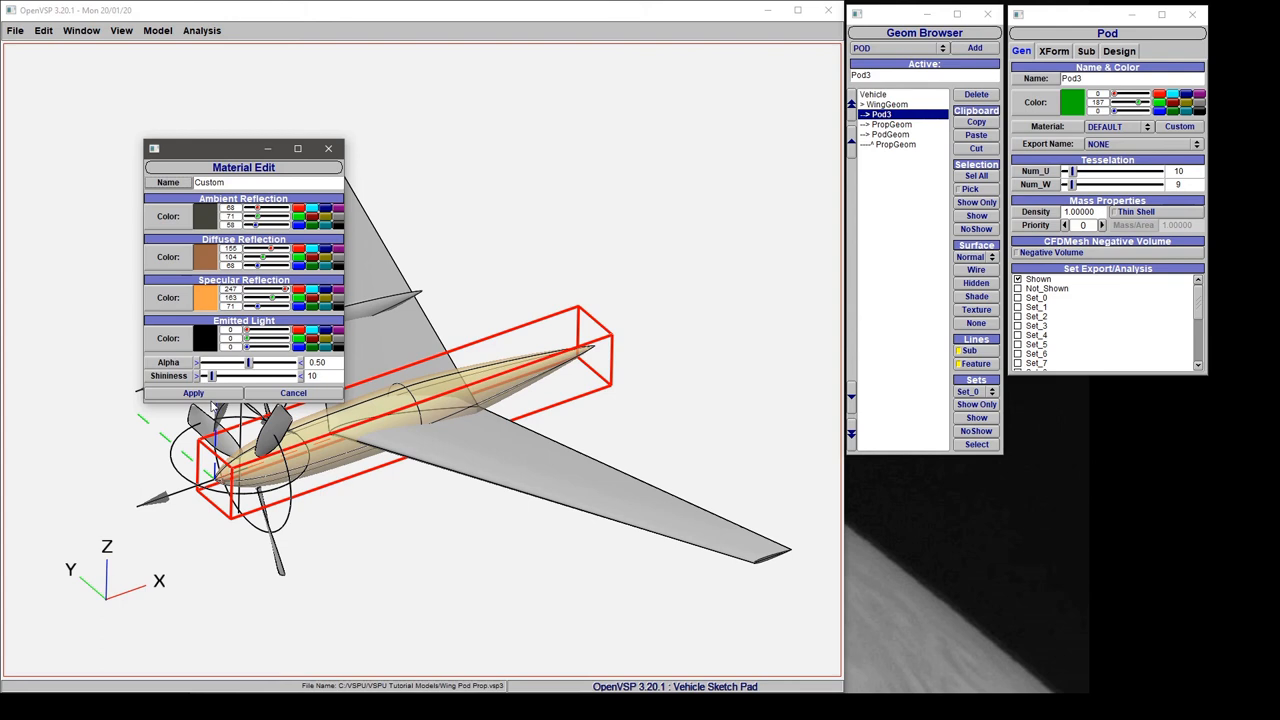
mouse_move(314, 162)
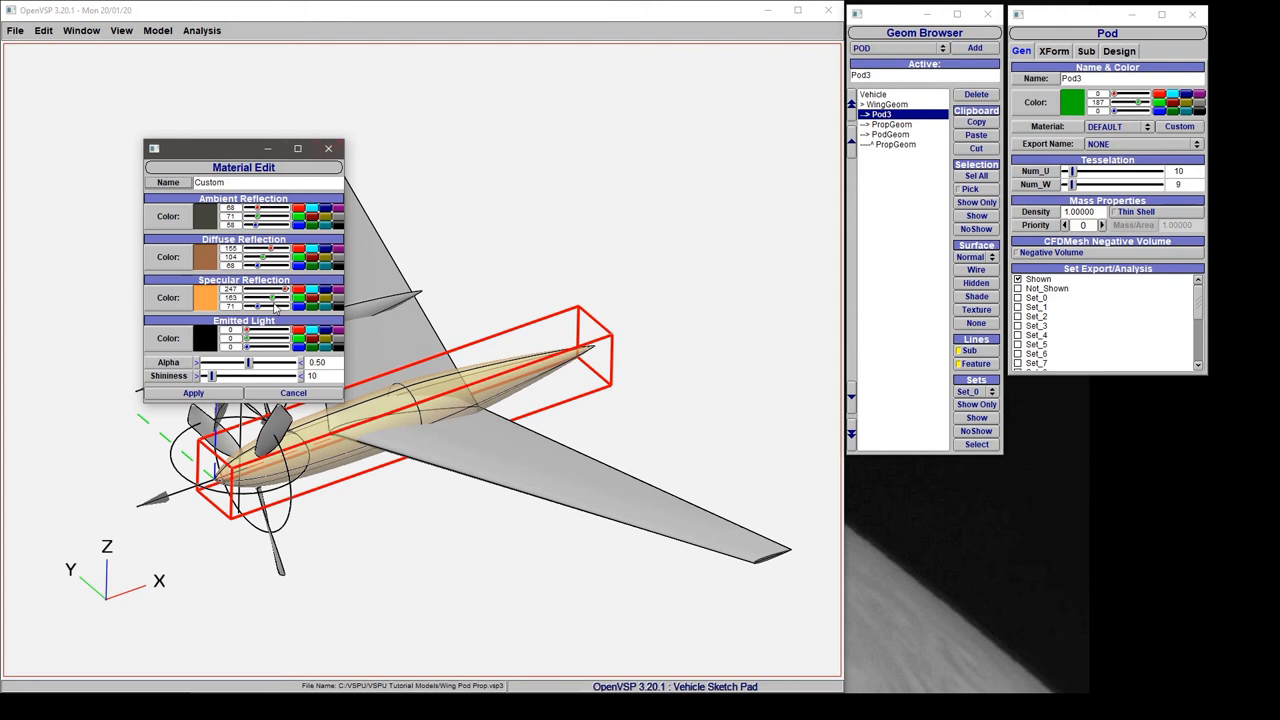
left_click(1110, 126)
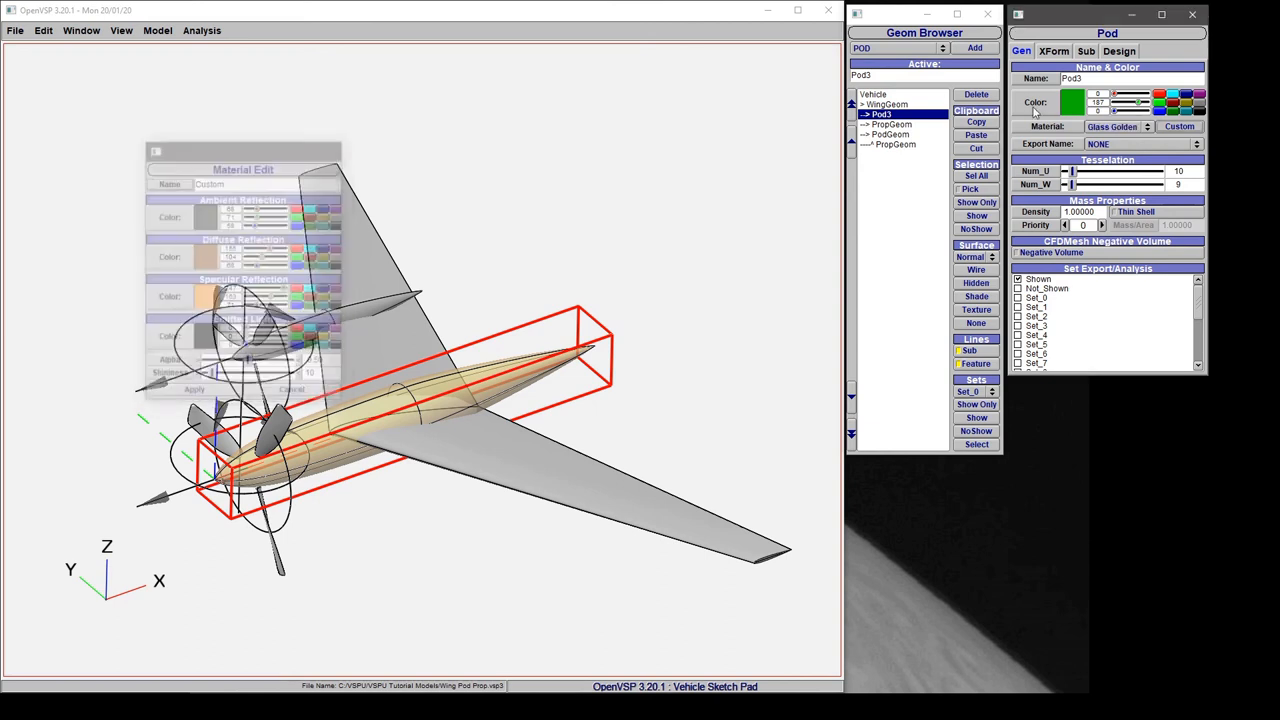
left_click(1147, 126)
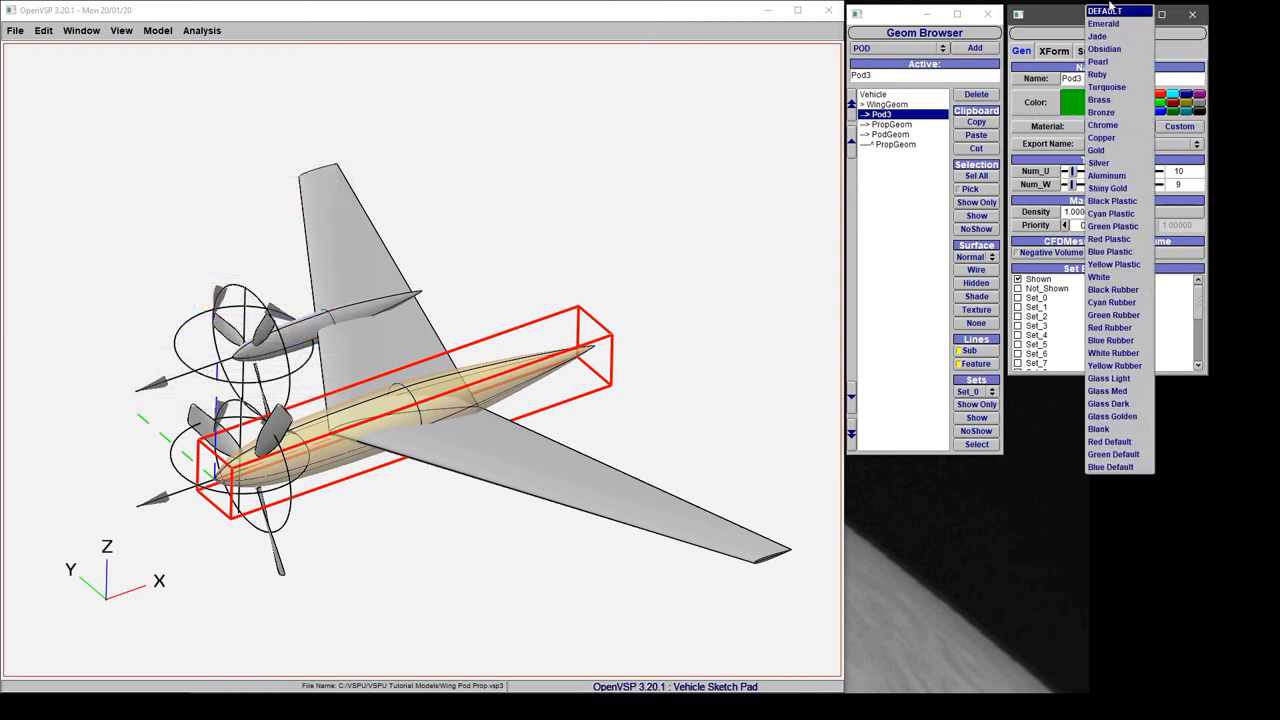